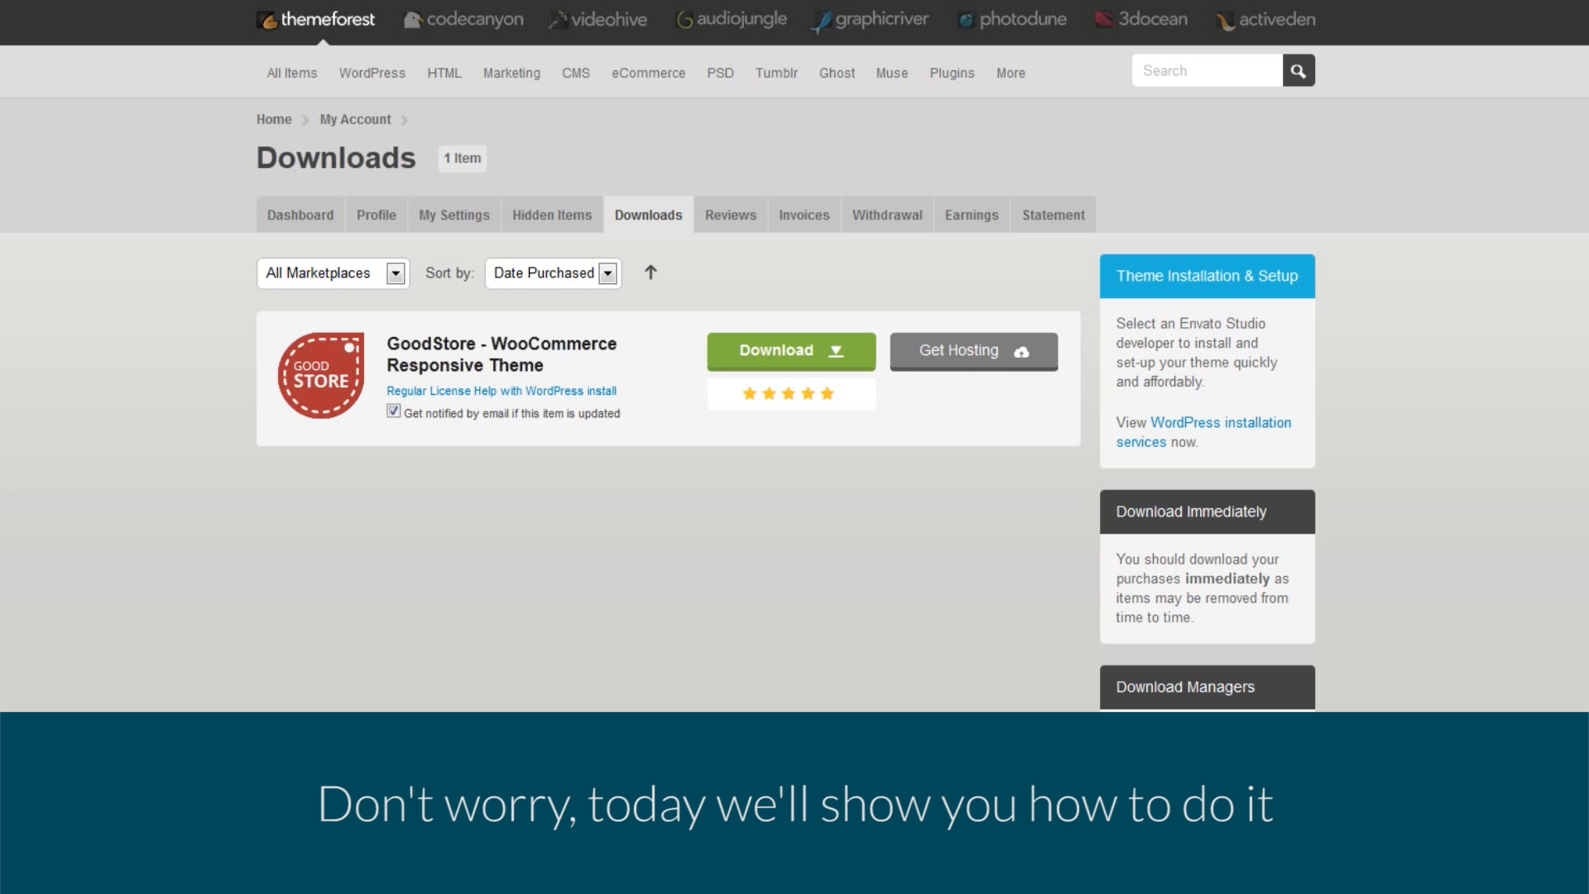
# Download the purchased GoodStore WooCommerce Responsive Theme package from ThemeForest Downloads.
pyautogui.click(791, 351)
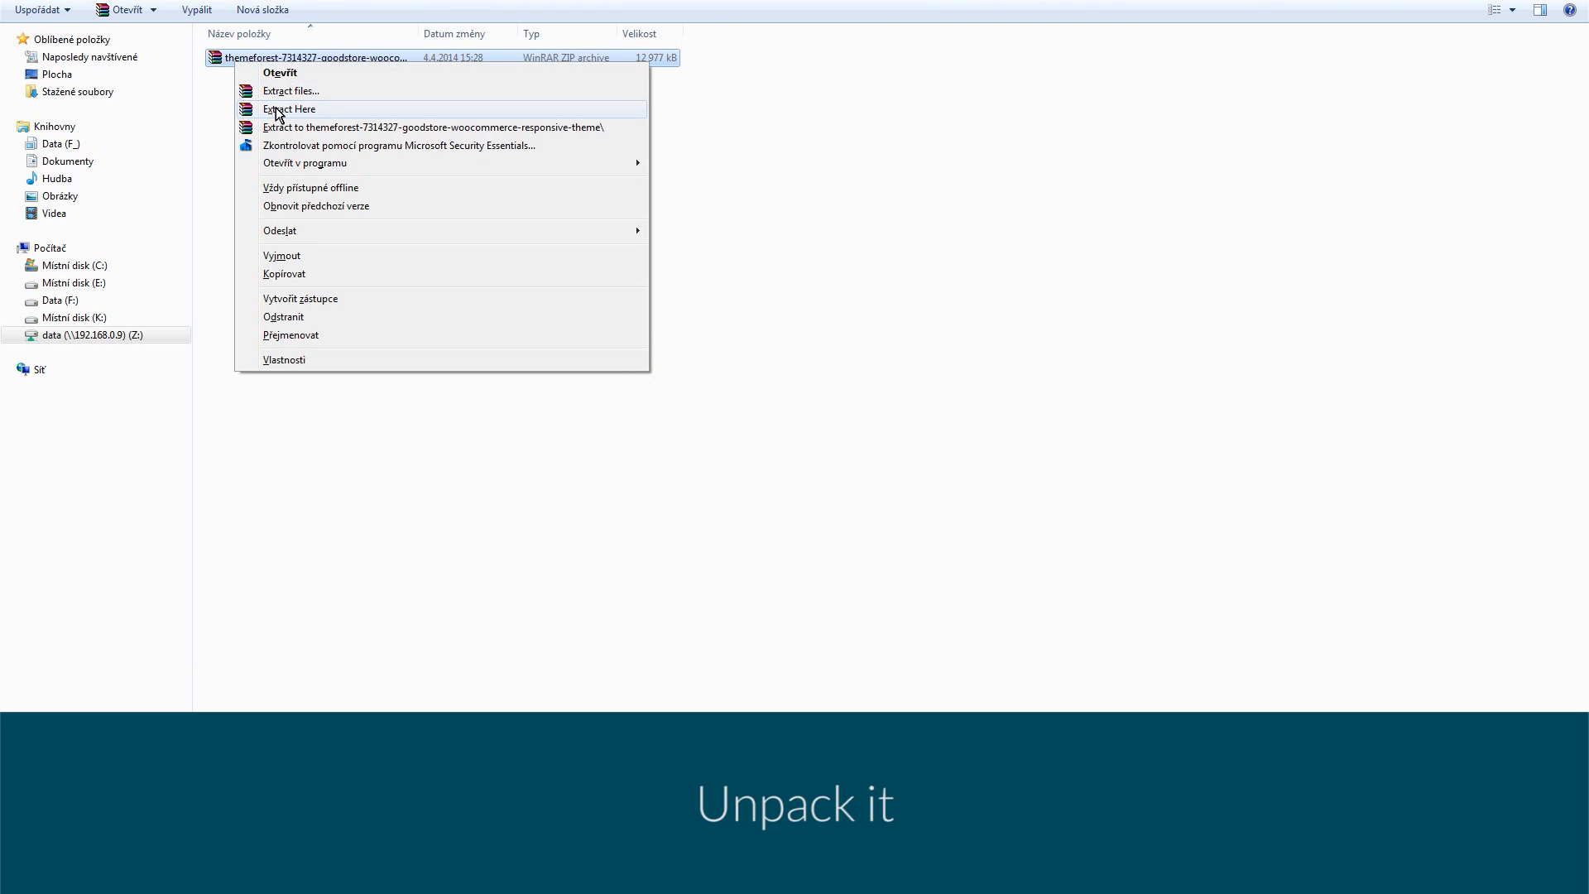
# Extract the themeforest archive in place and pick out the goodstore.zip theme package.
pyautogui.click(292, 109)
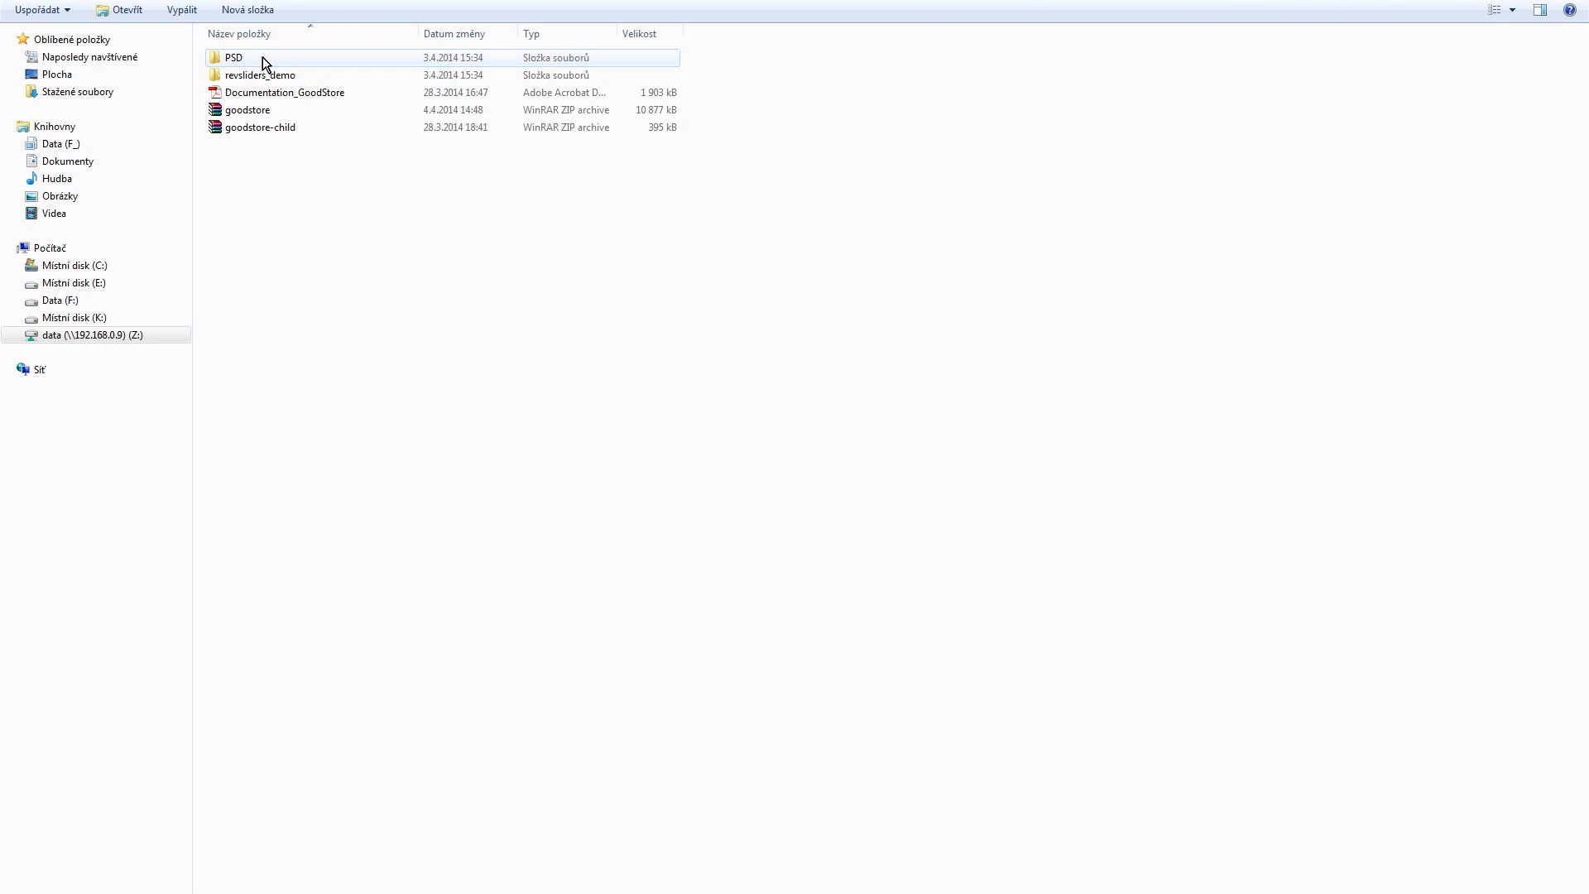
pyautogui.click(246, 110)
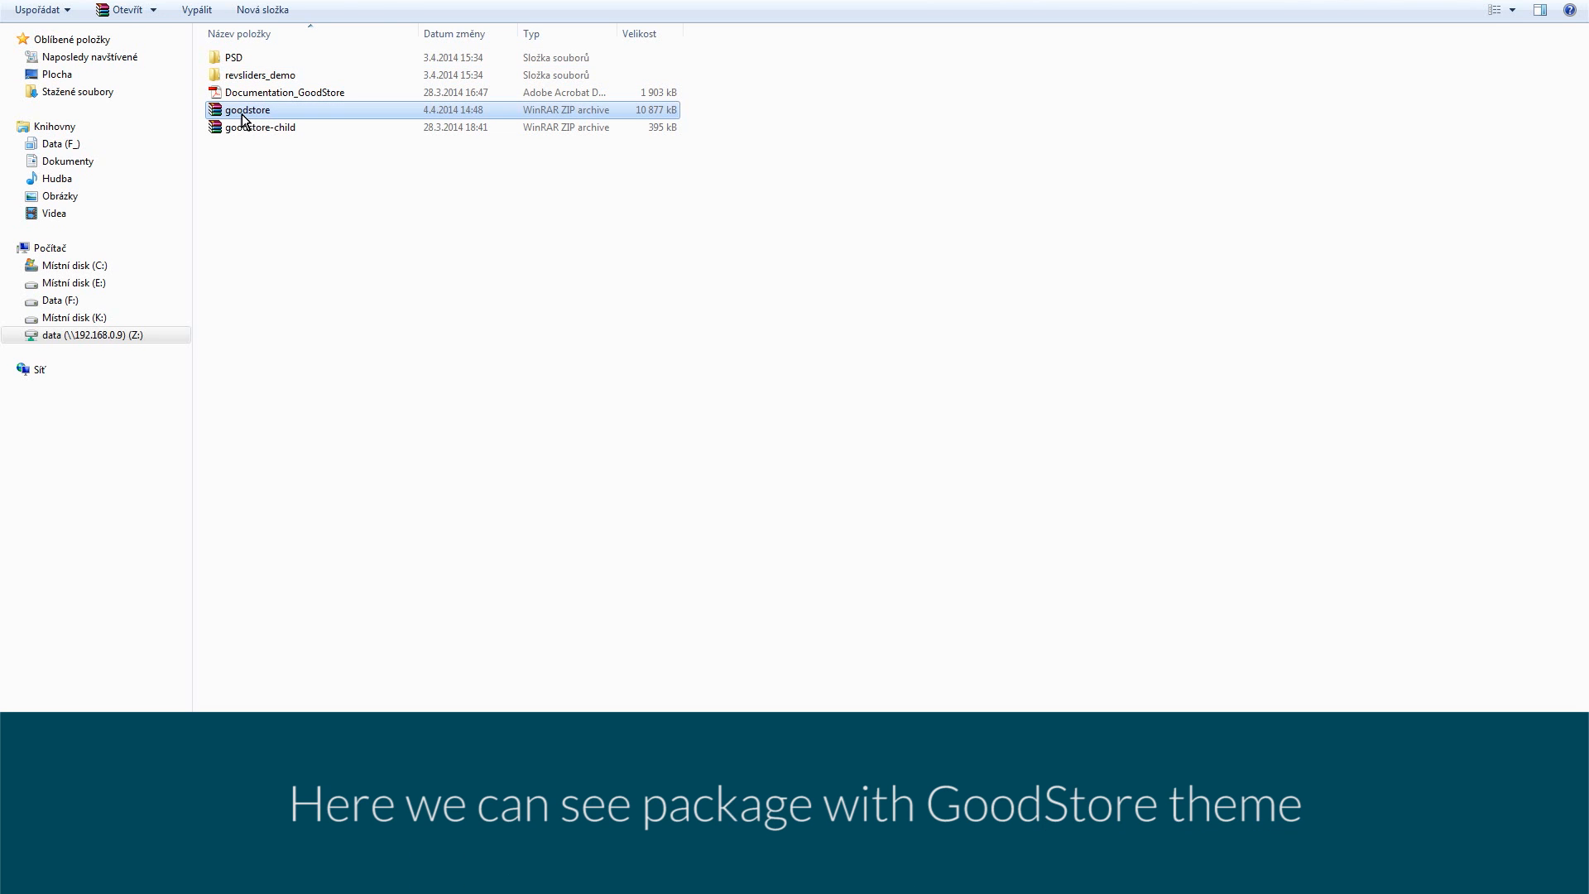
pyautogui.moveTo(265, 114)
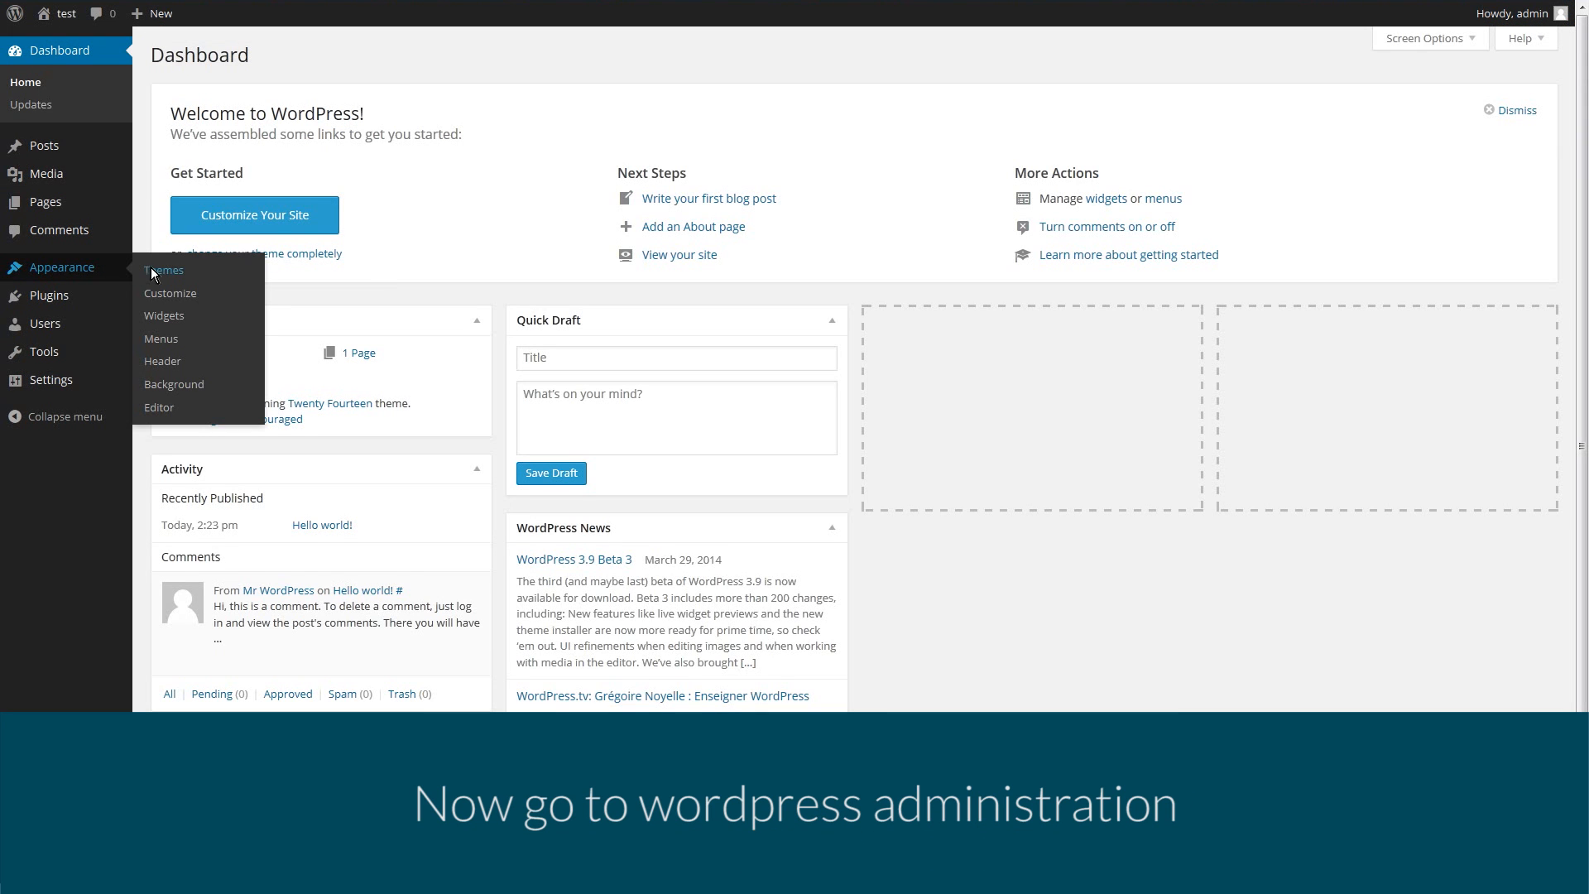
# Upload goodstore.zip via Appearance > Themes, install it and make GoodStore the active theme.
pyautogui.click(162, 269)
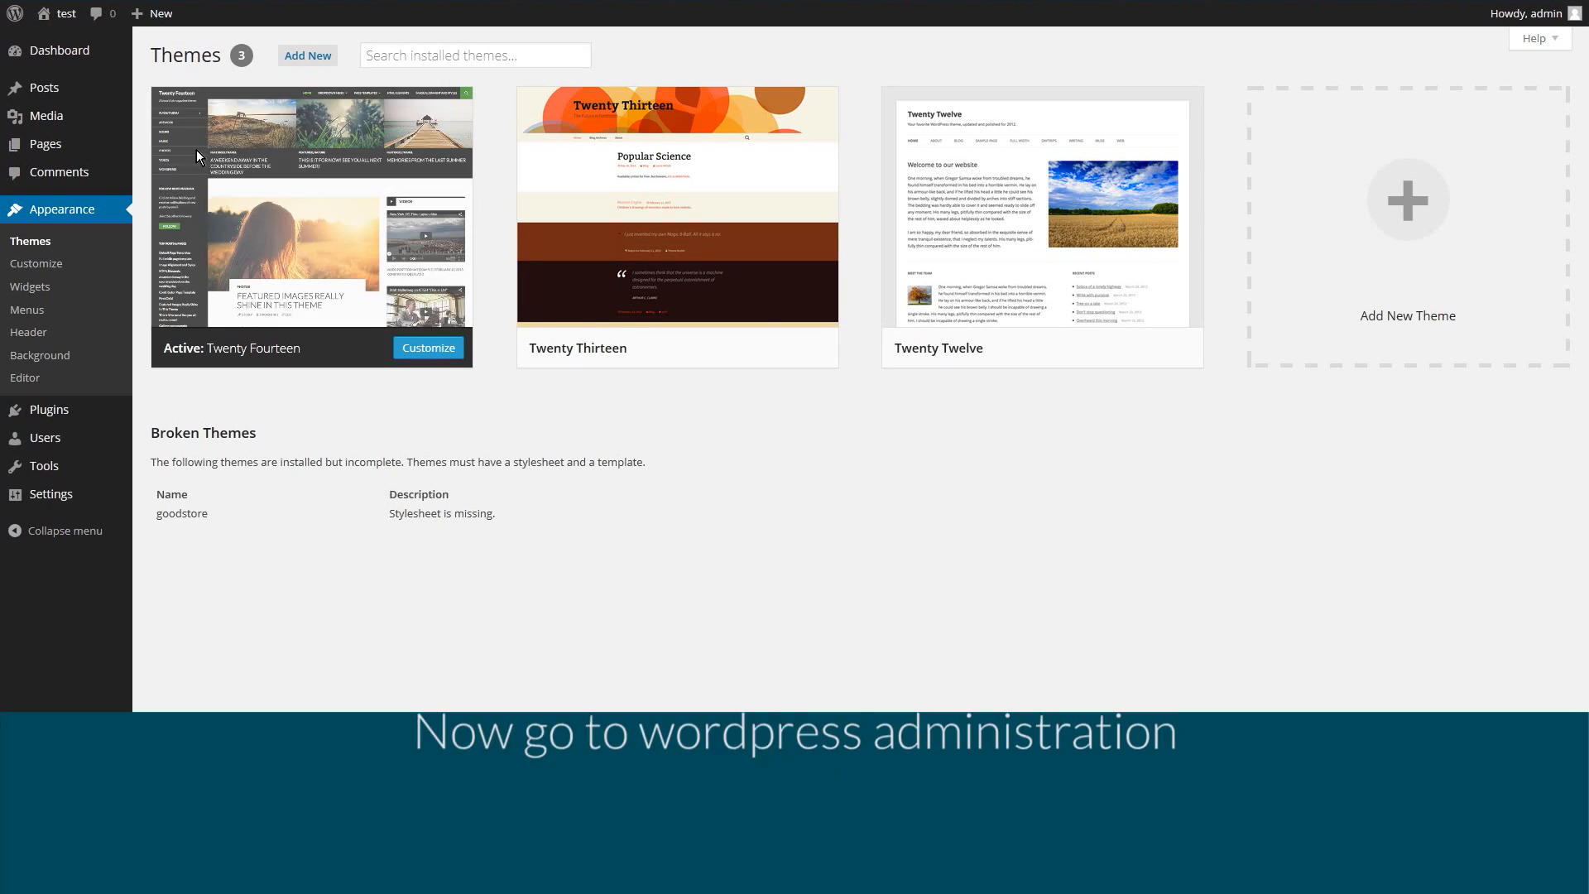
pyautogui.click(308, 56)
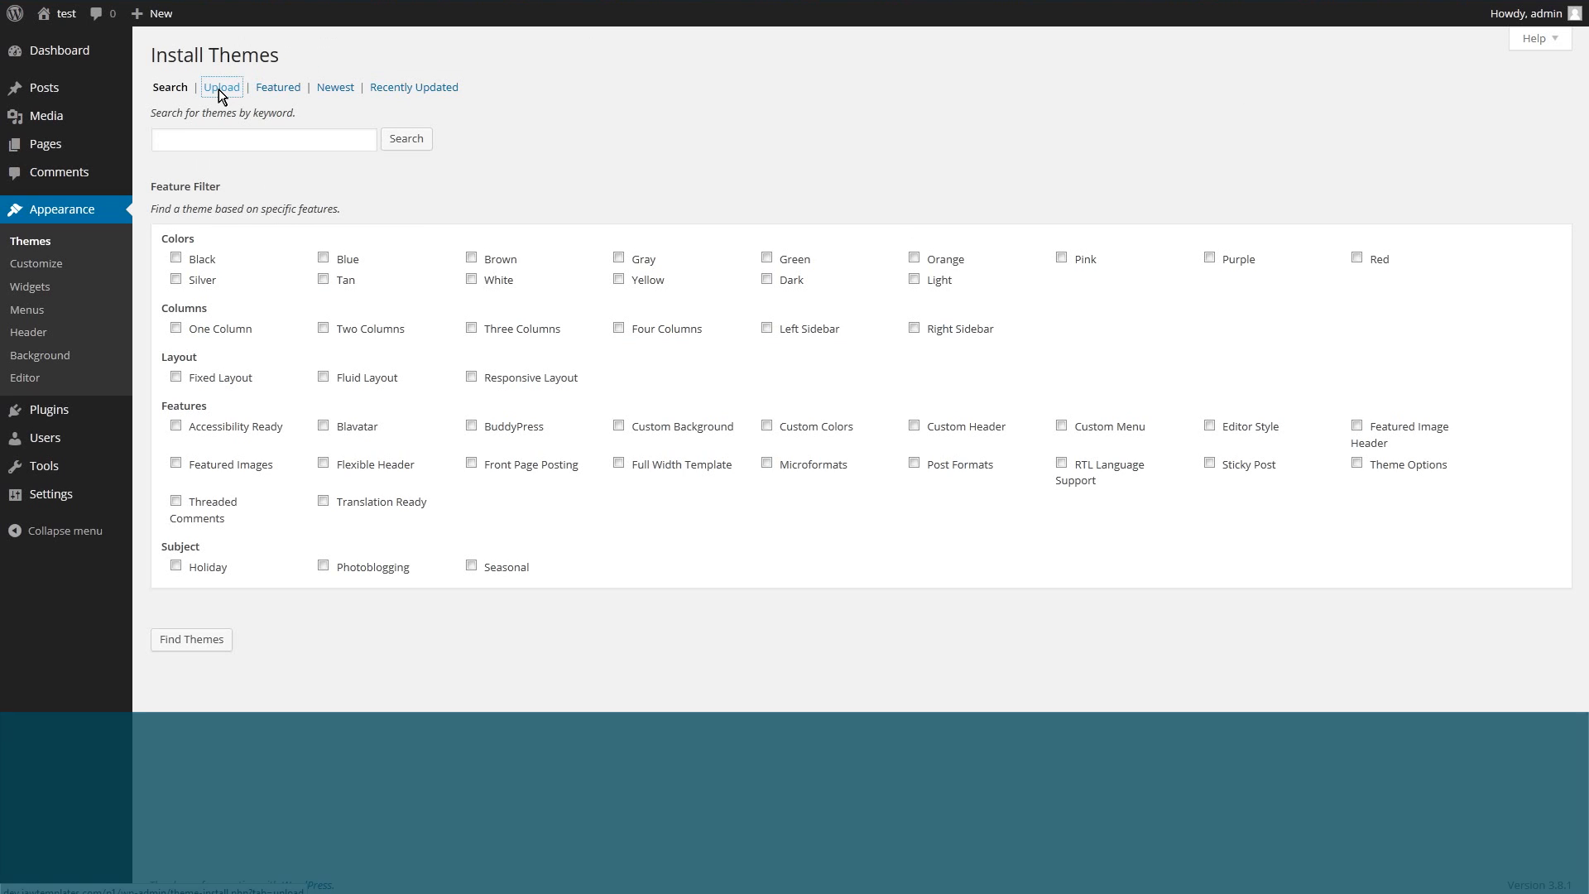
pyautogui.click(221, 87)
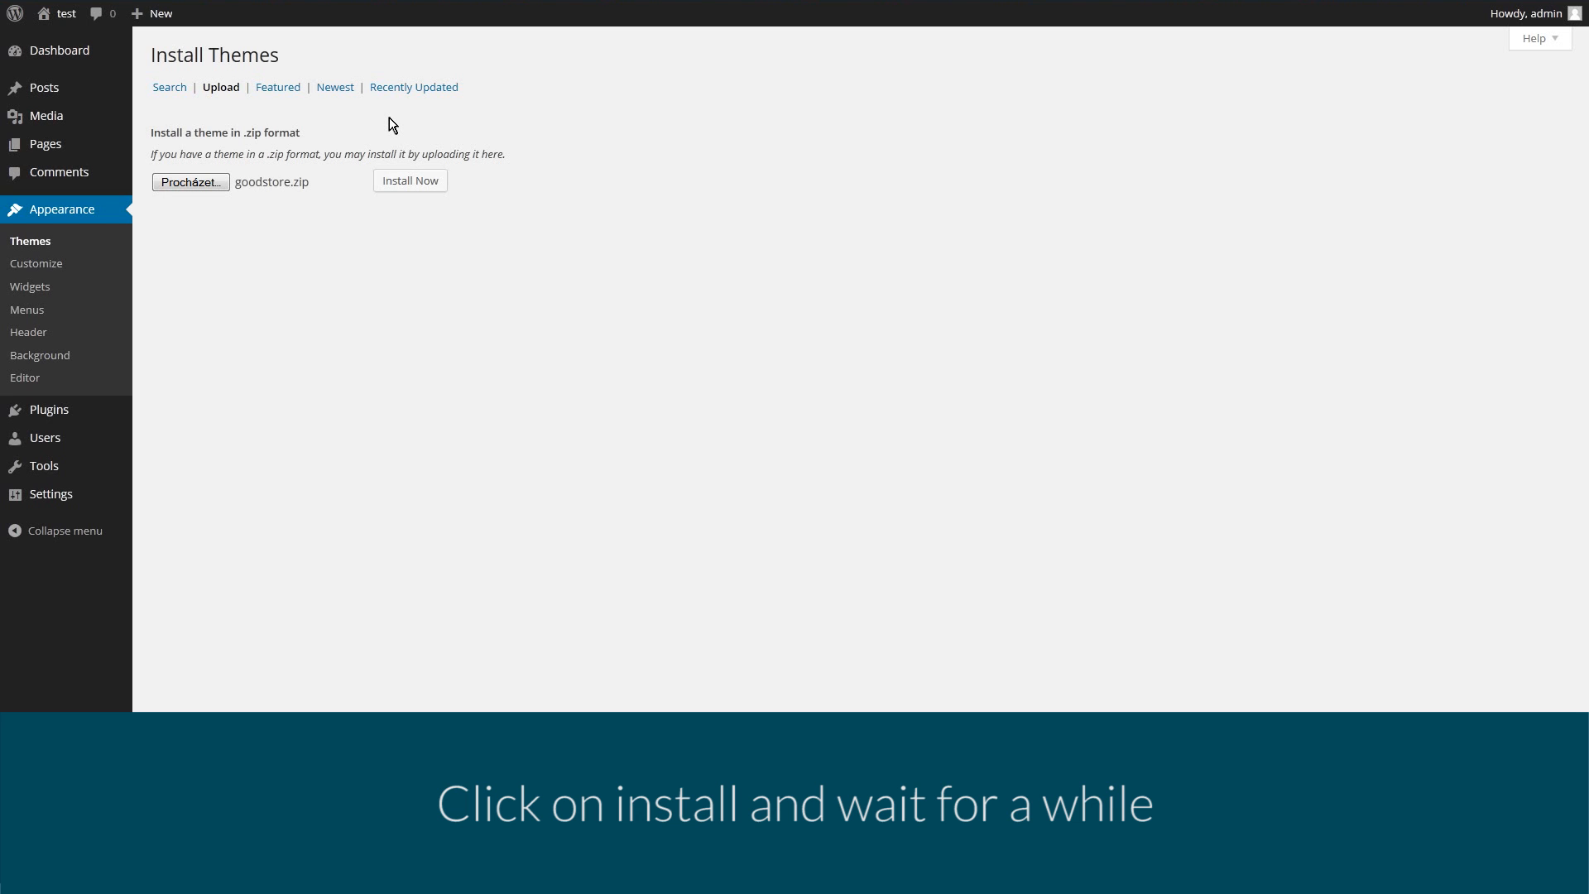
pyautogui.click(409, 181)
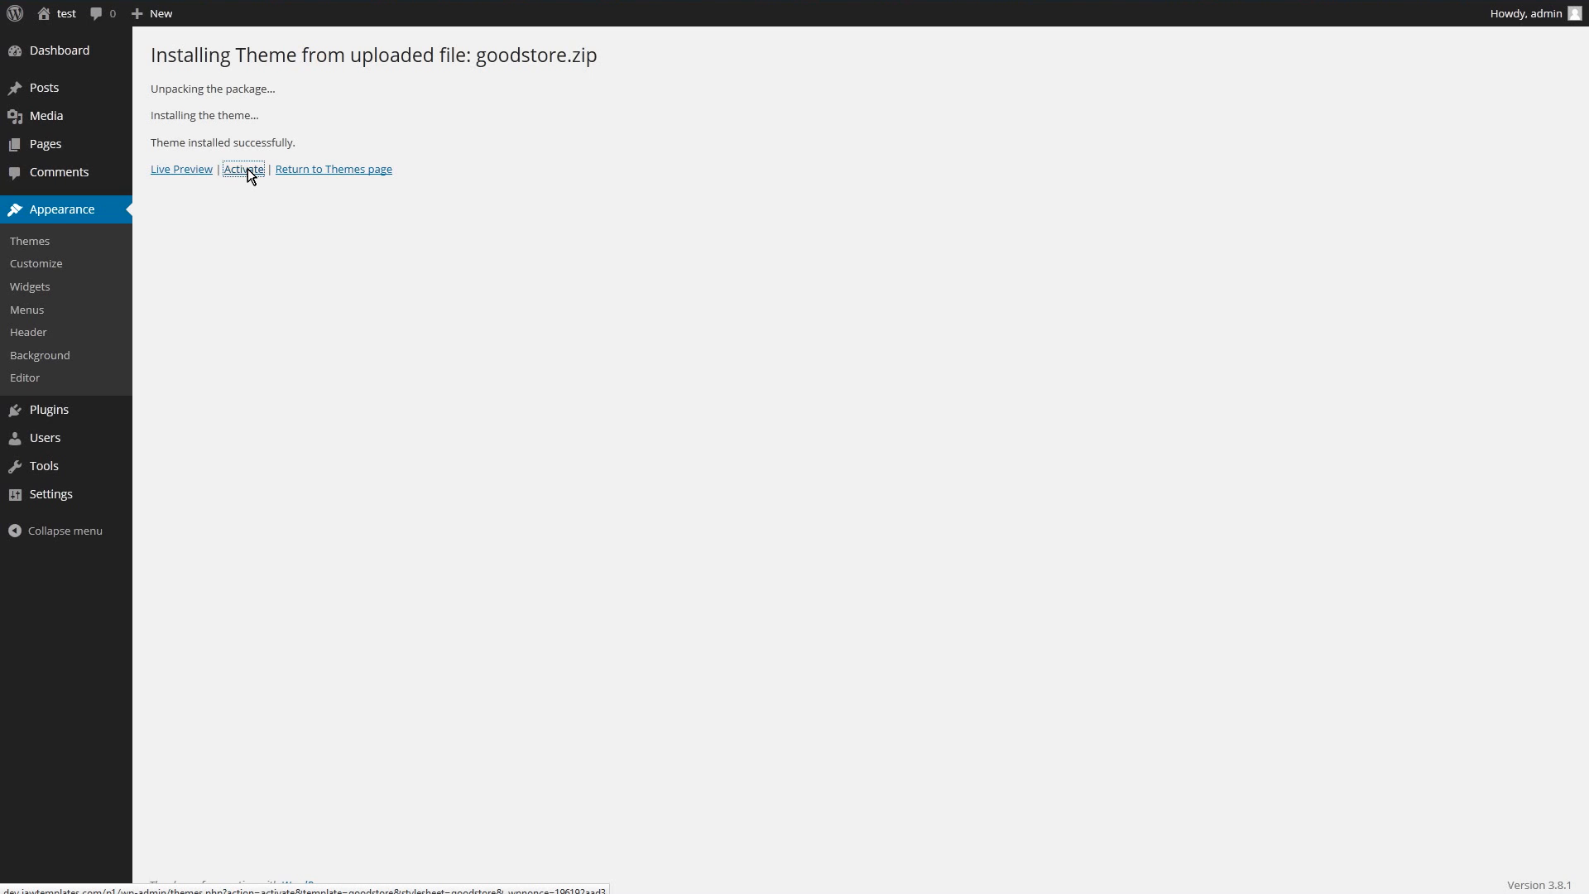
pyautogui.click(243, 169)
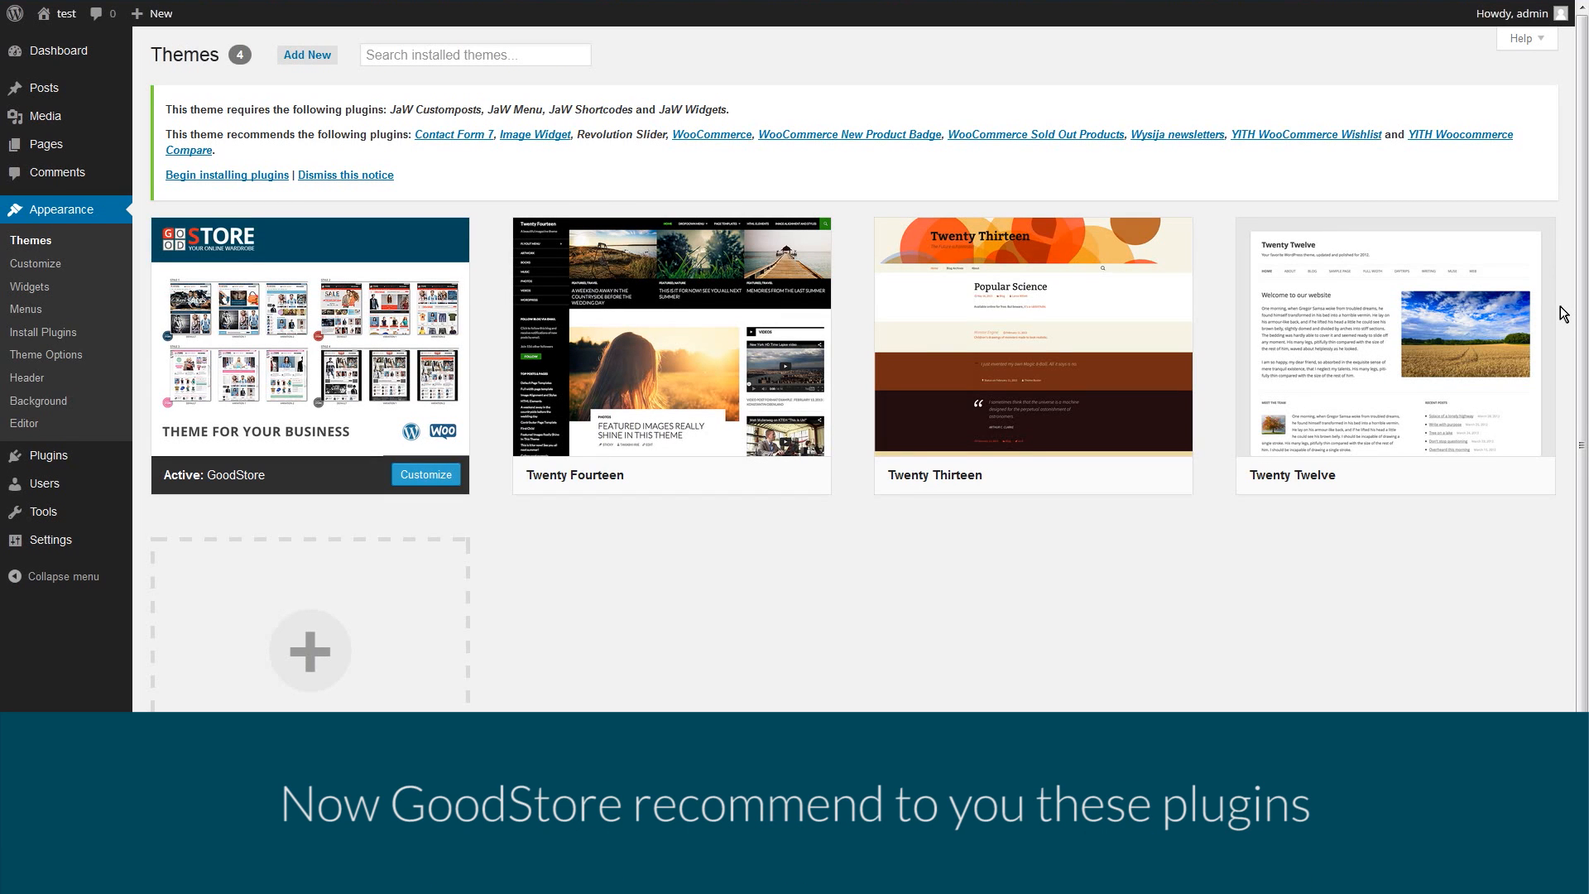
pyautogui.moveTo(259, 179)
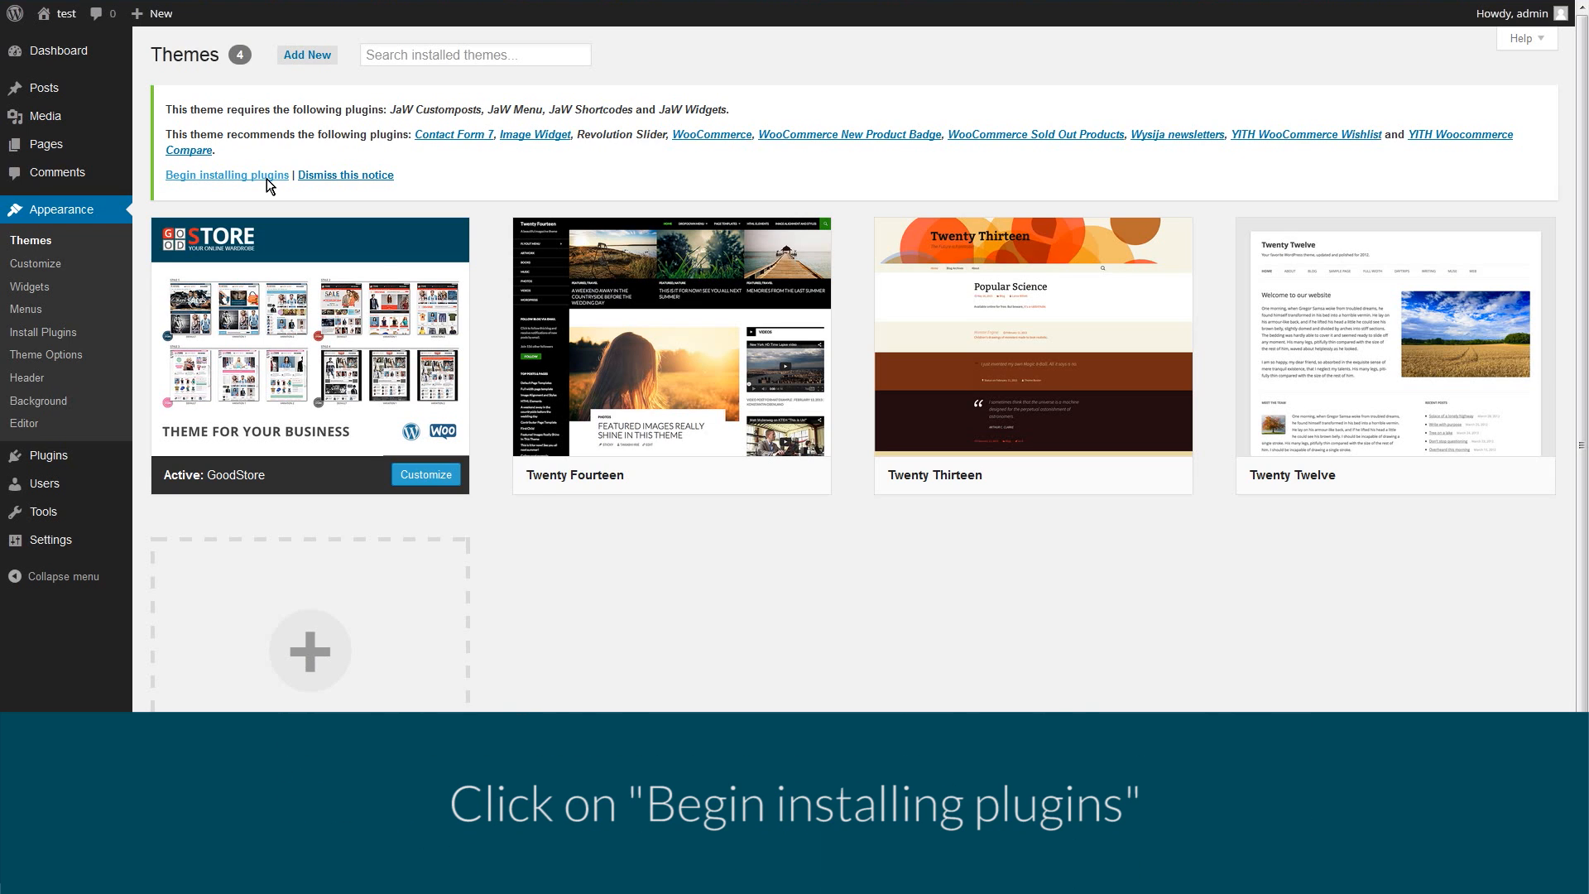
# Bulk-install all thirteen plugins listed on the theme's Install Required Plugins page.
pyautogui.click(227, 174)
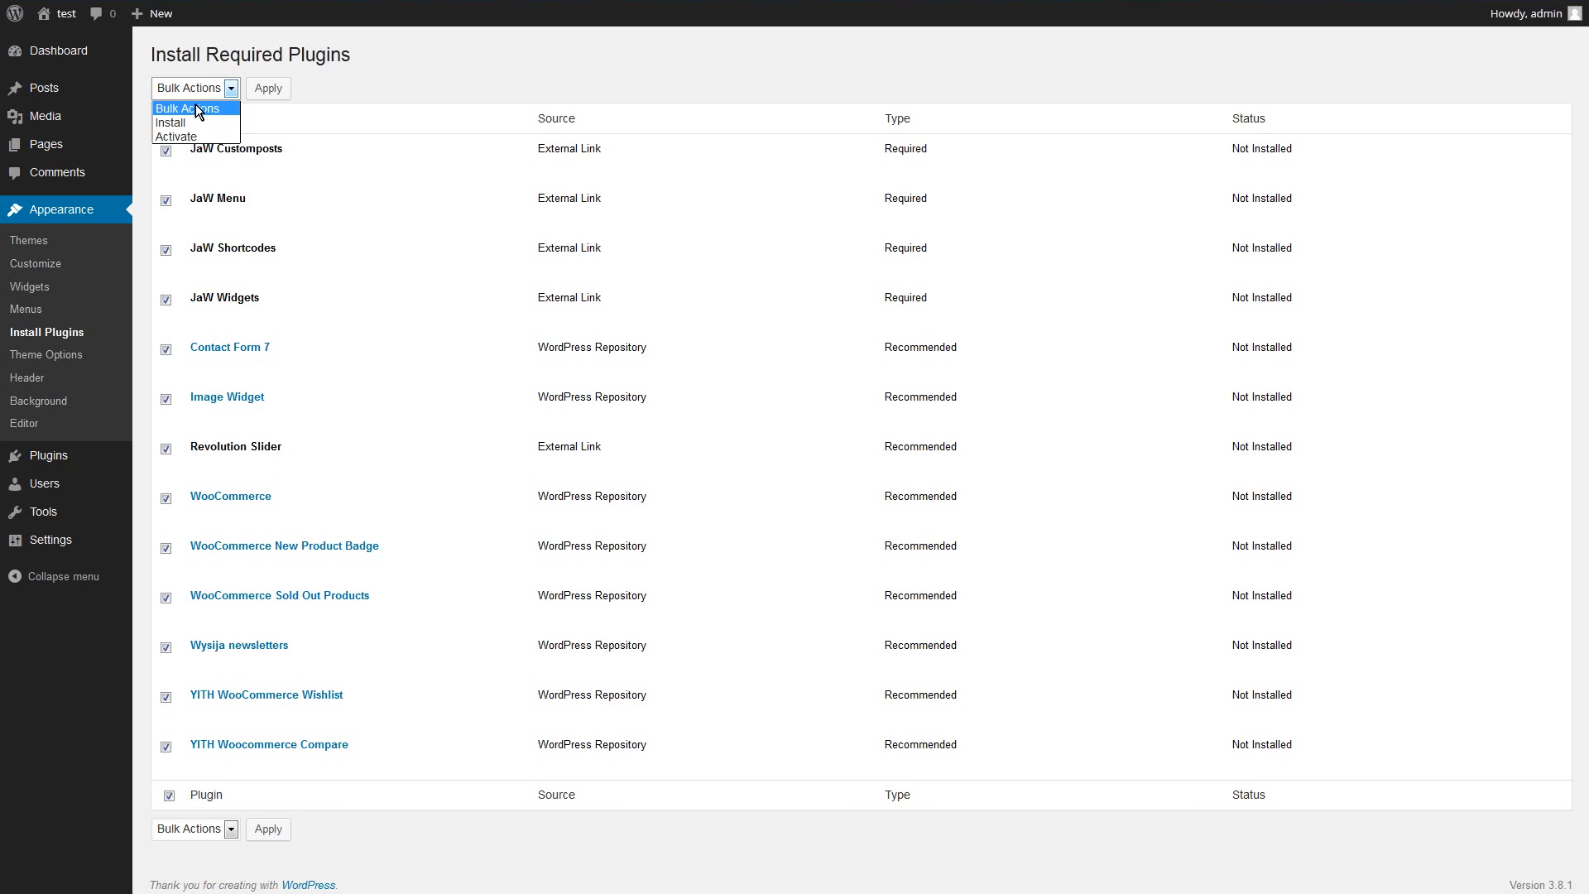
pyautogui.click(171, 123)
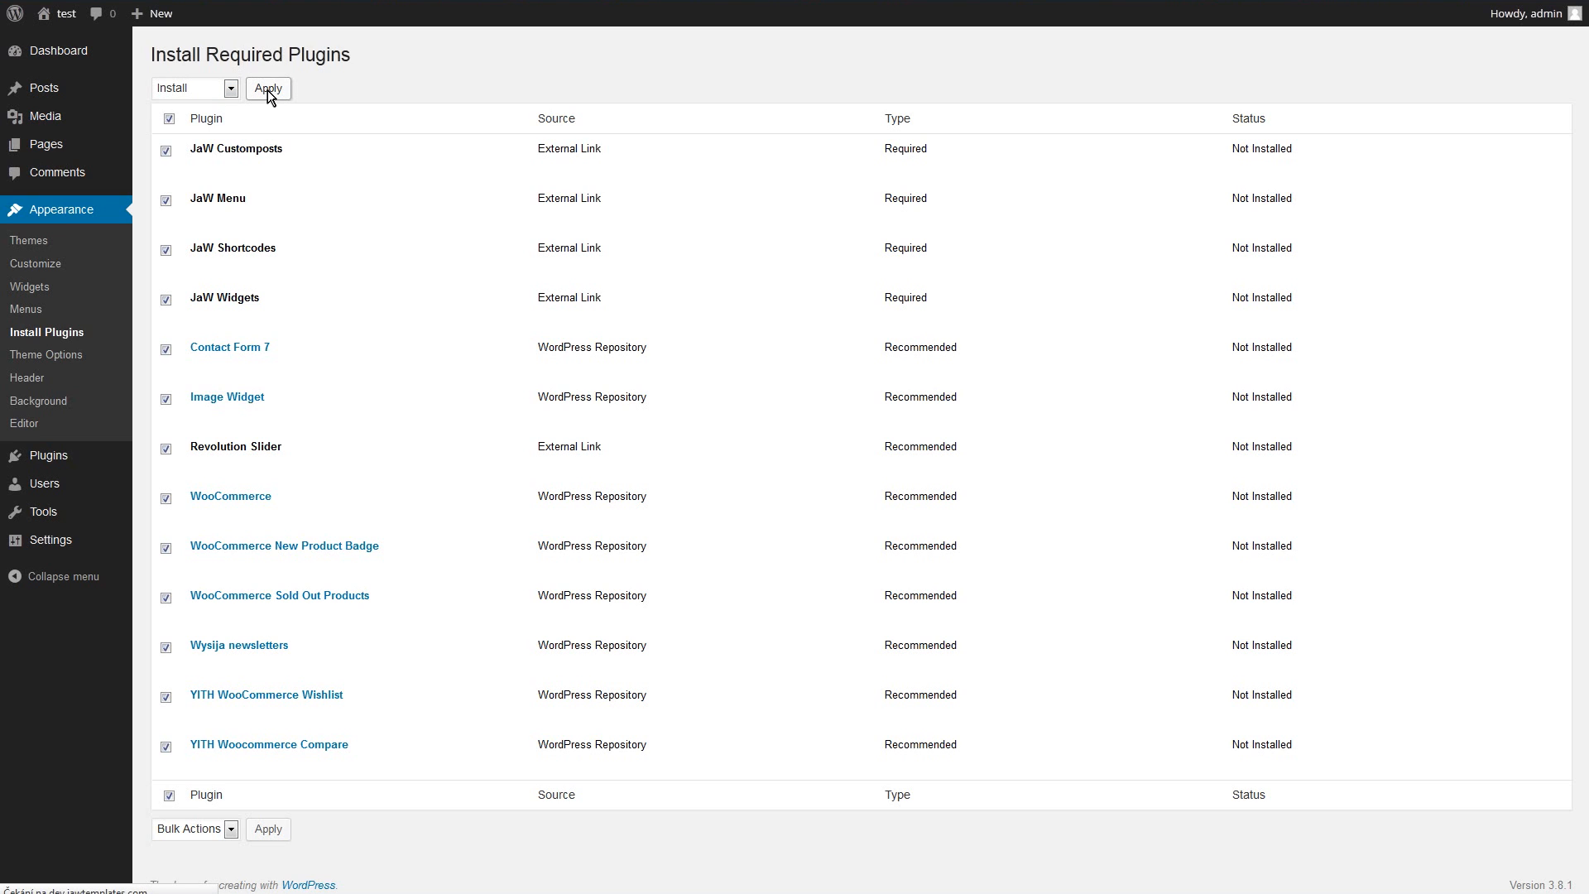
pyautogui.click(268, 88)
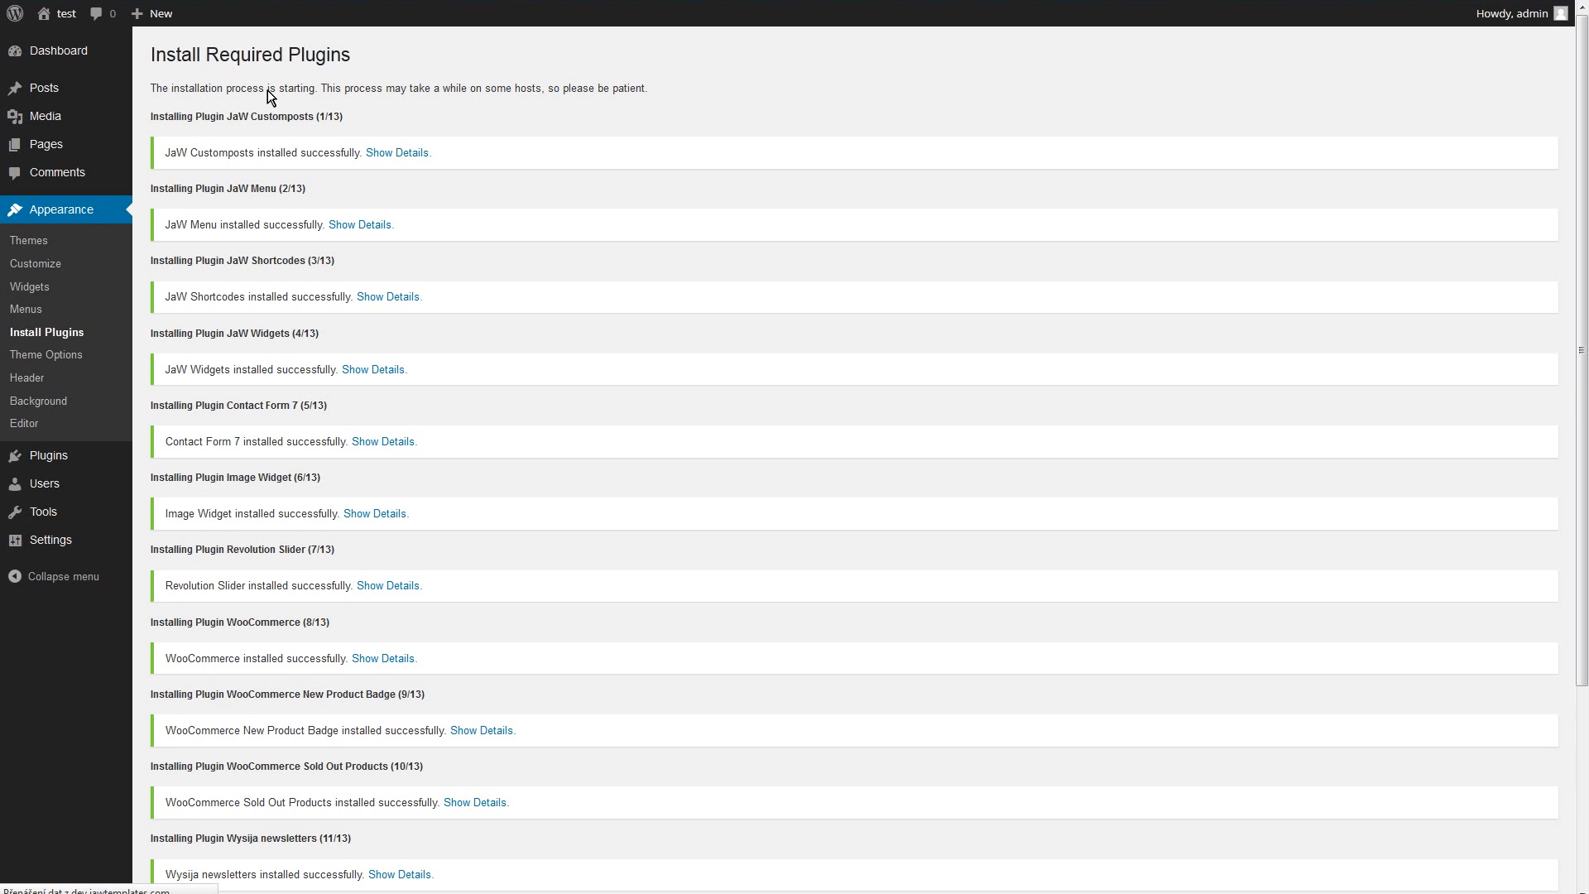
pyautogui.scroll(-3)
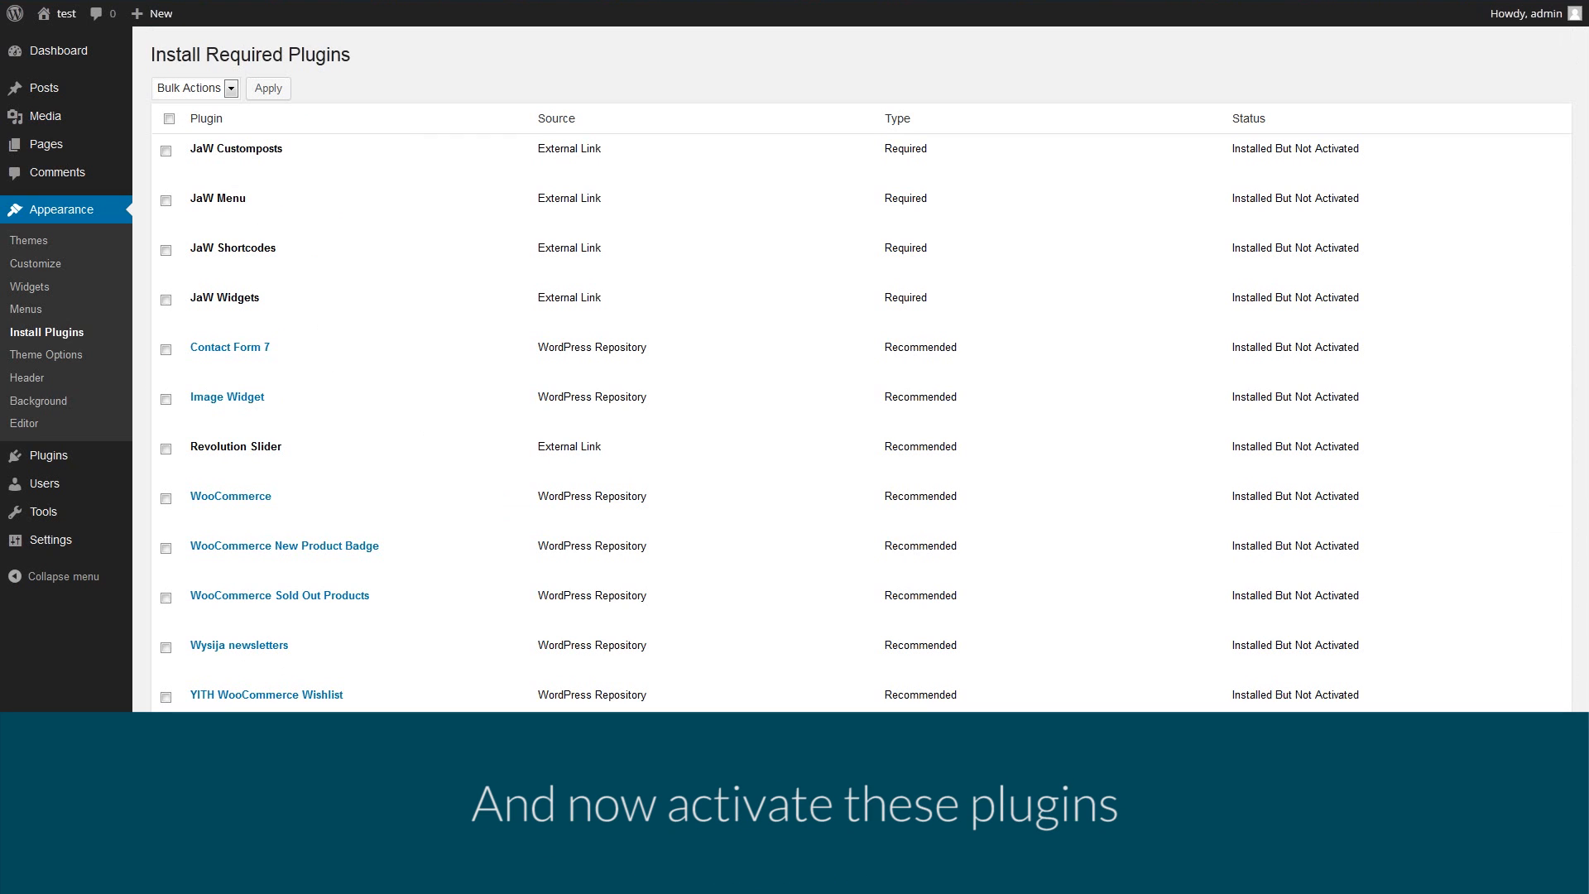
# Bulk-activate all the newly installed plugins so none remain pending.
pyautogui.click(168, 117)
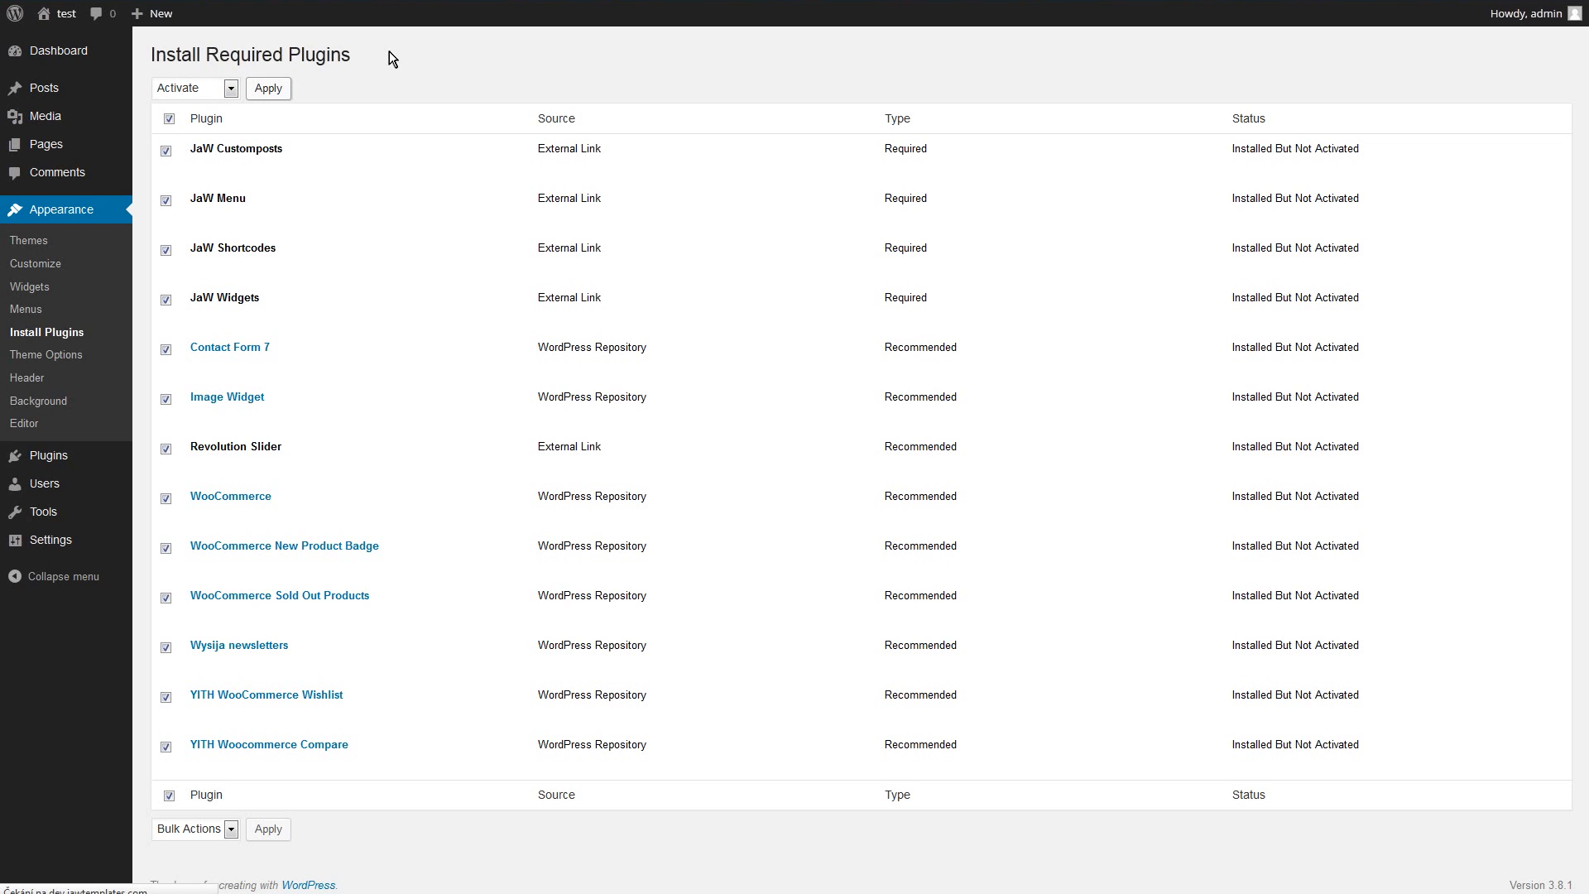
pyautogui.scroll(-3)
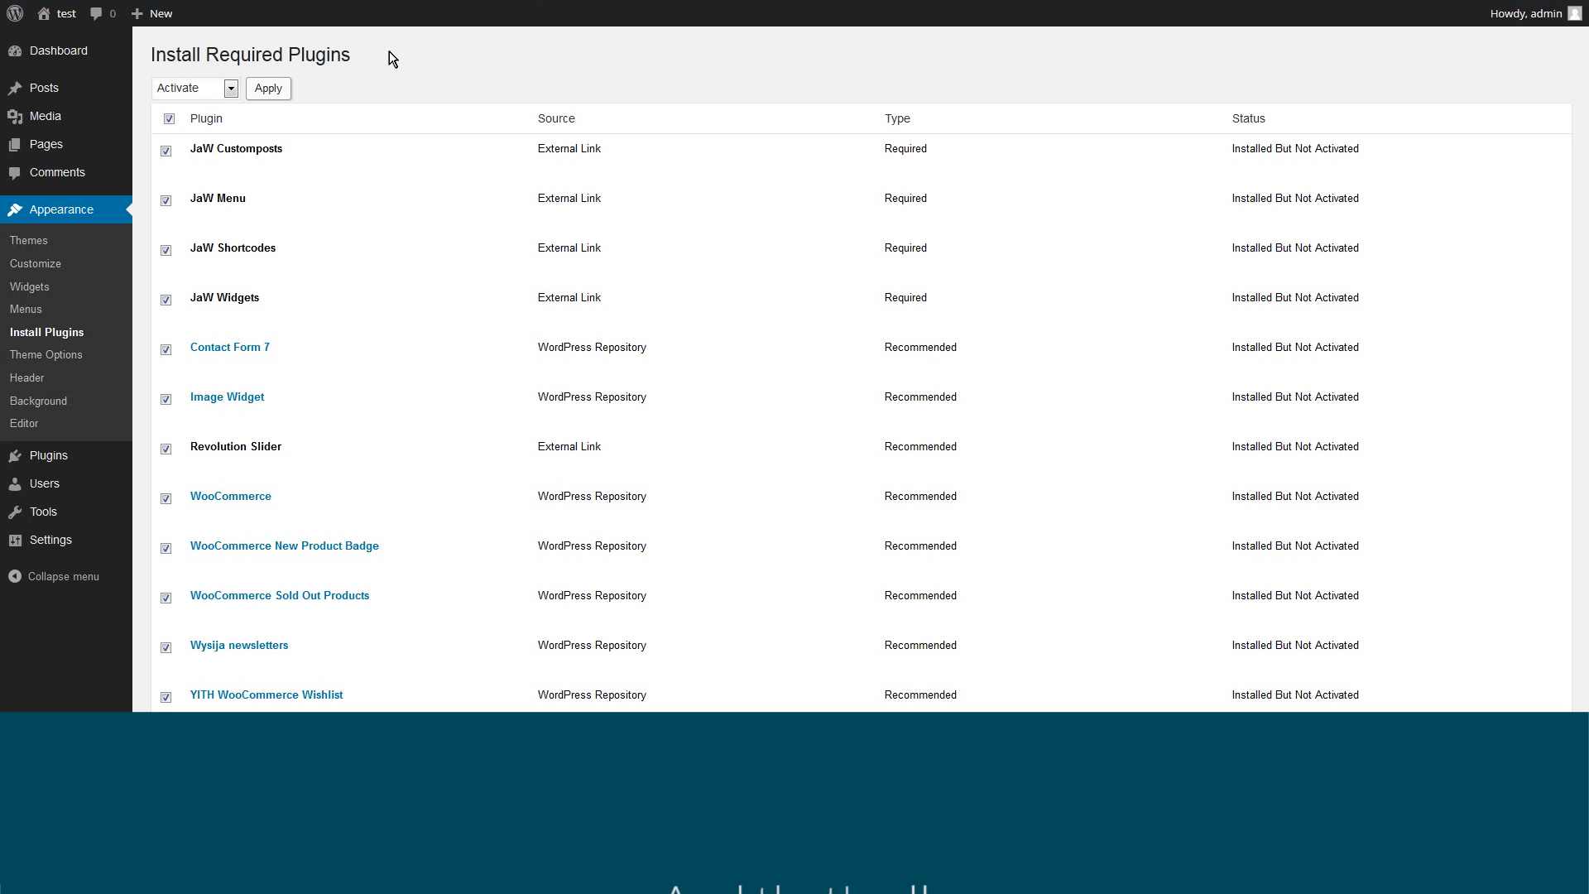
pyautogui.click(268, 88)
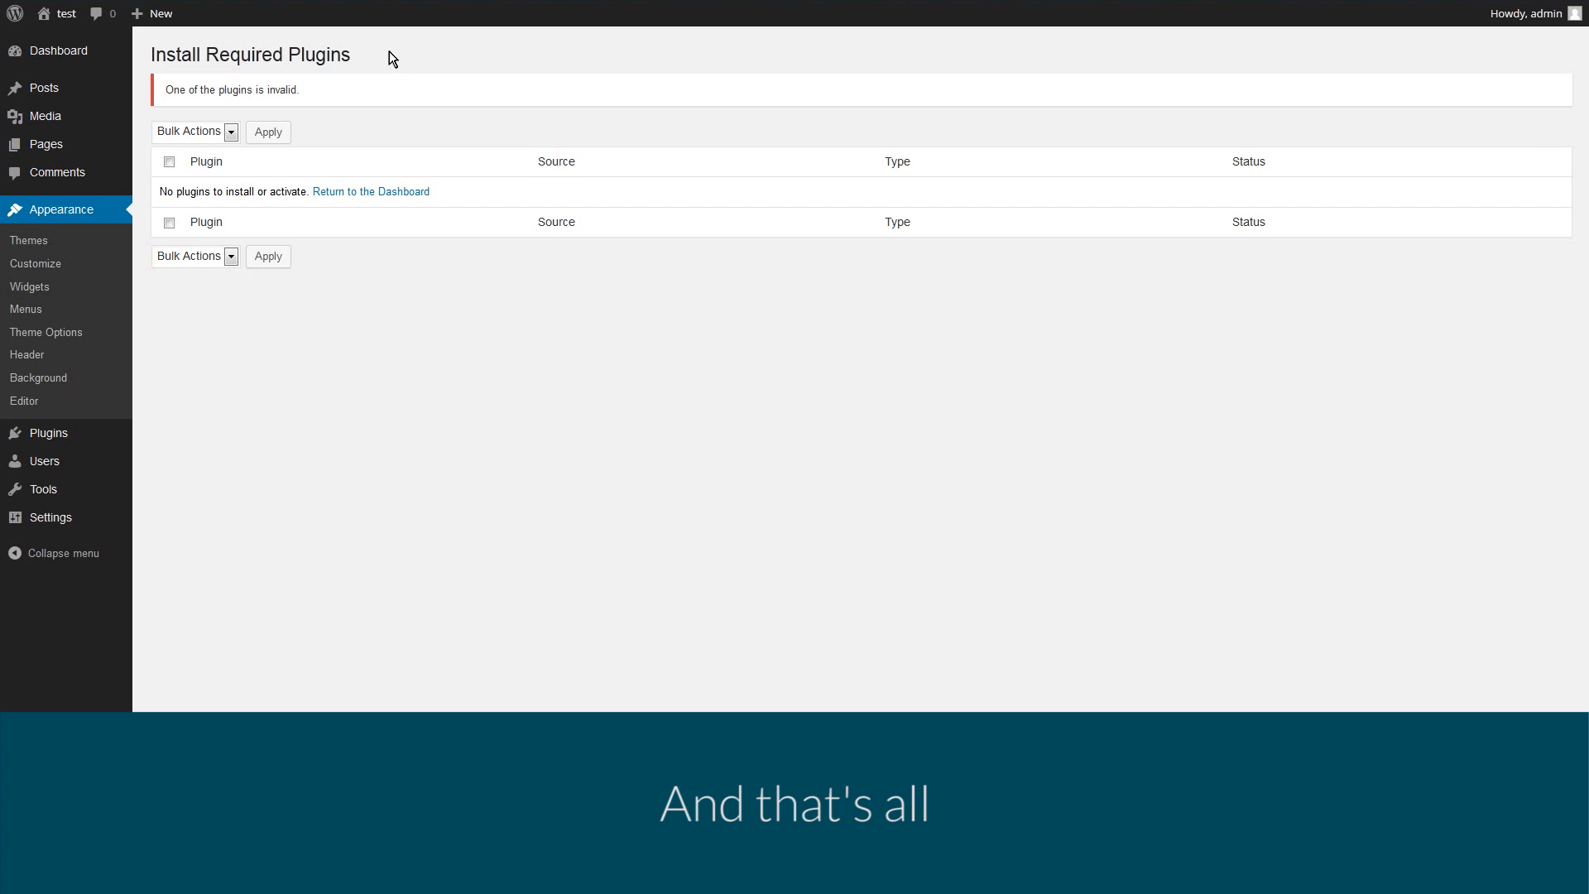